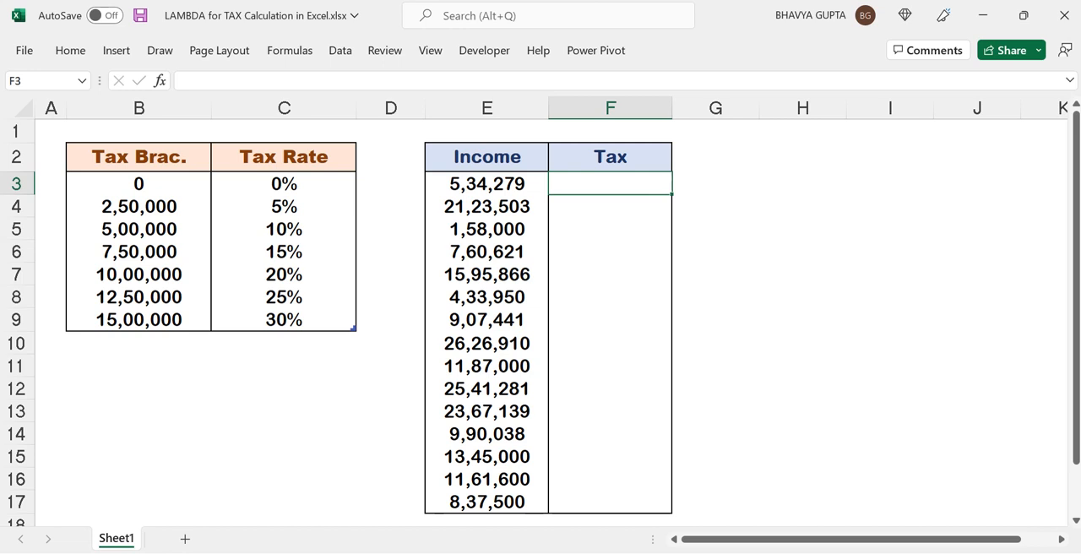
mouse_move(551, 226)
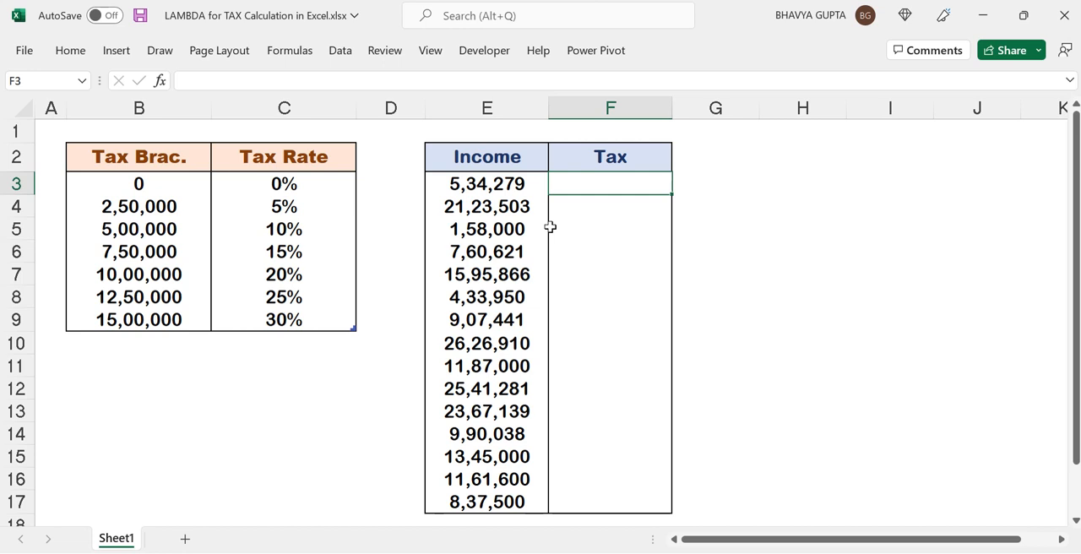
Step: Review the 5% and 10% tax rates, the 15,00,000 top bracket and the sample incomes 5,34,279 and 21,23,503
left_click(284, 228)
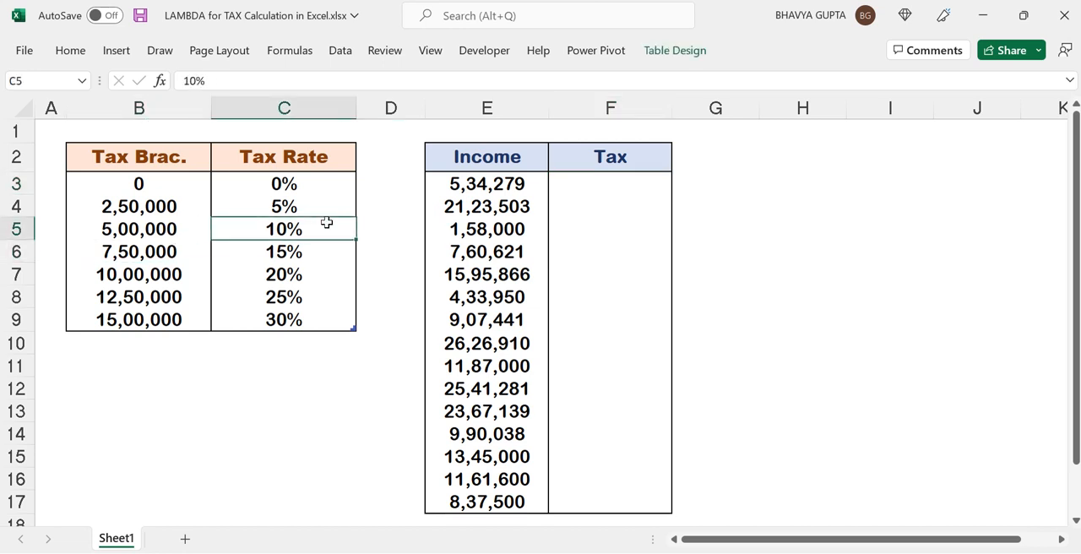
left_click(486, 206)
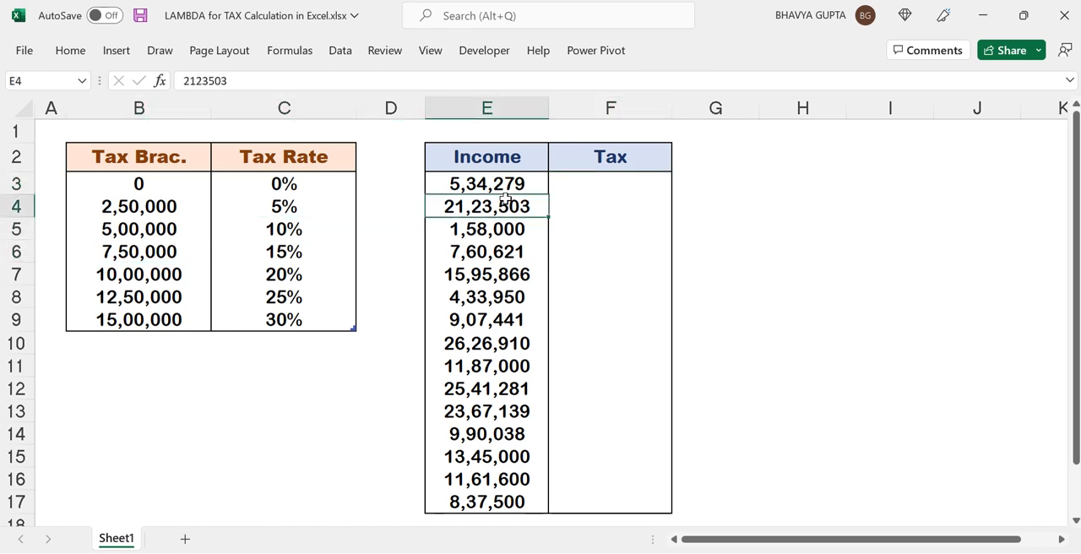
left_click(487, 182)
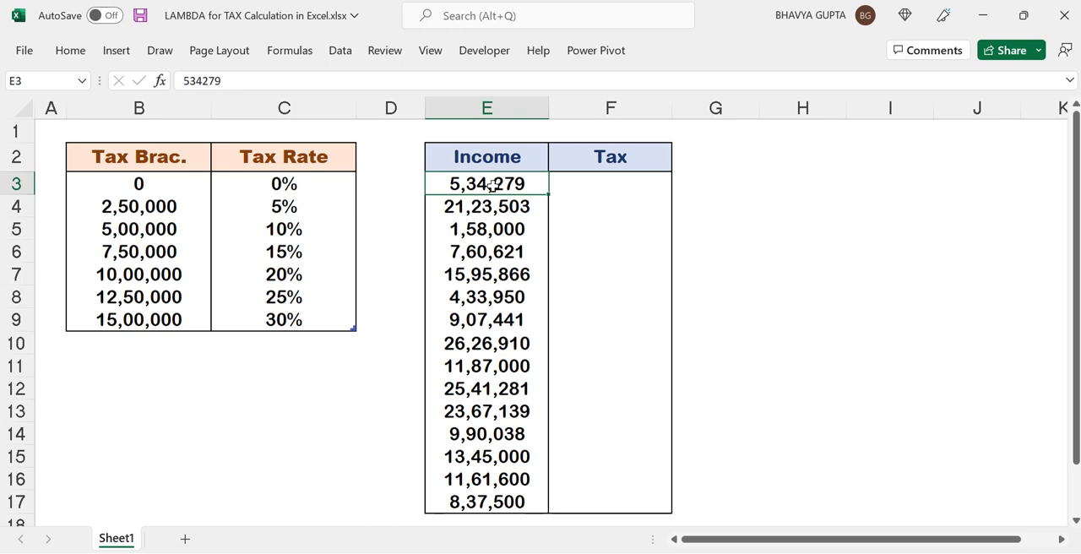
mouse_move(461, 206)
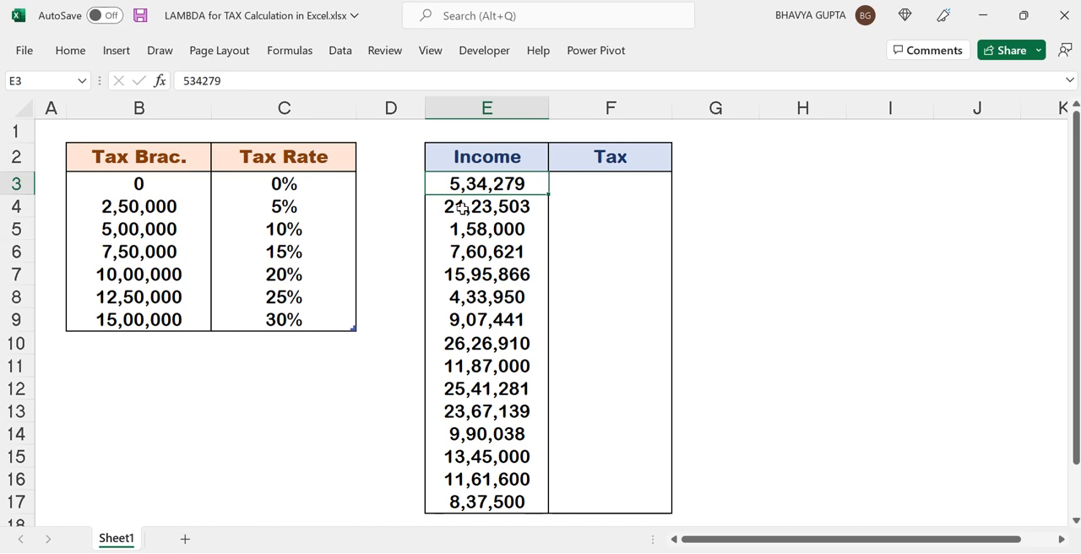
mouse_move(192, 209)
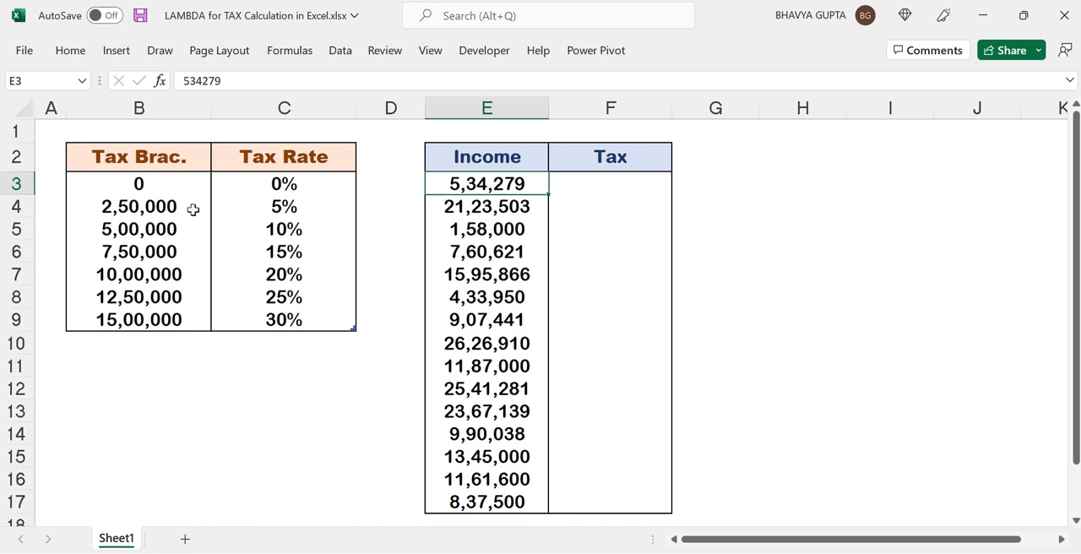
left_click(486, 206)
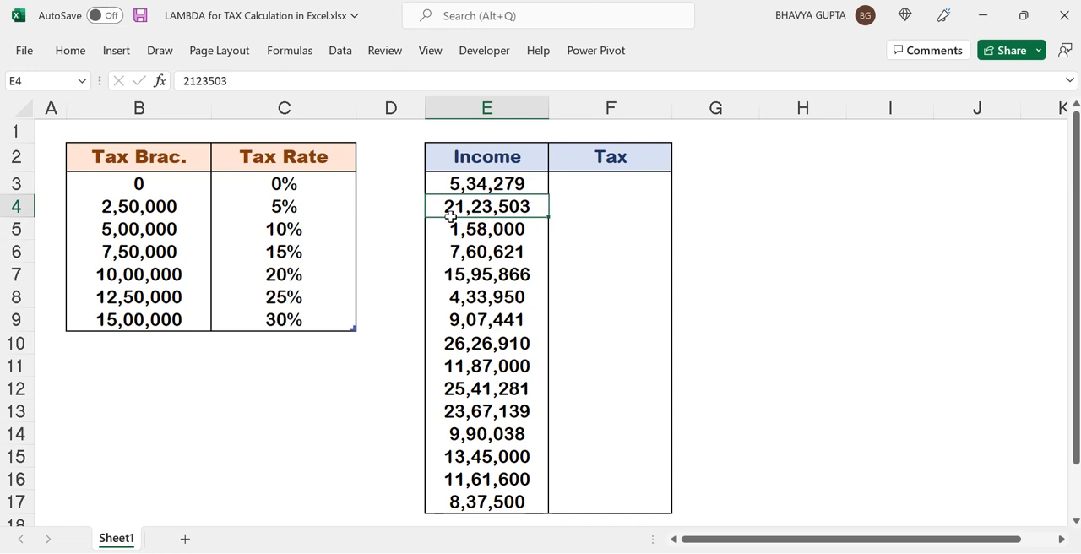
mouse_move(480, 231)
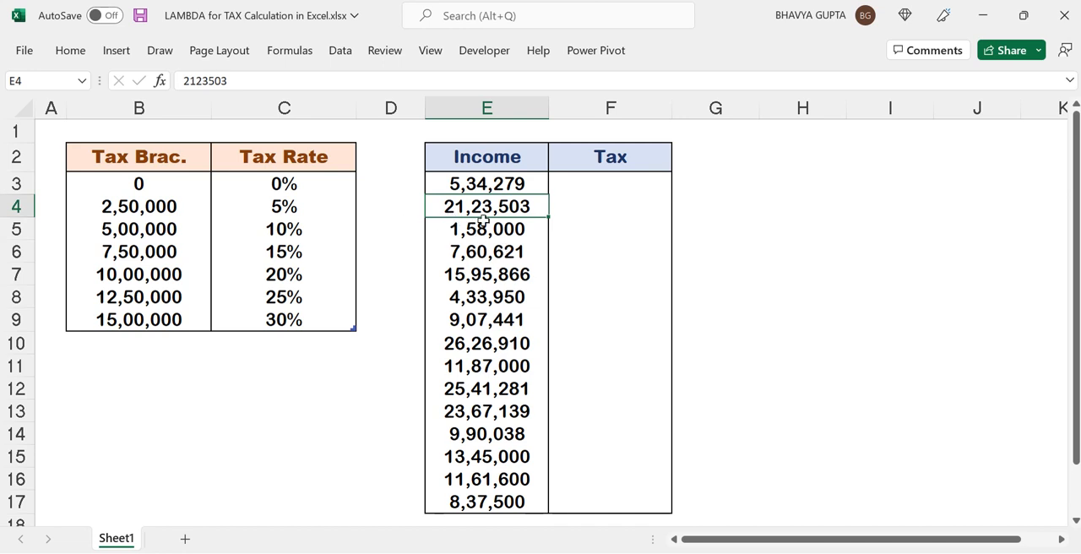
mouse_move(361, 216)
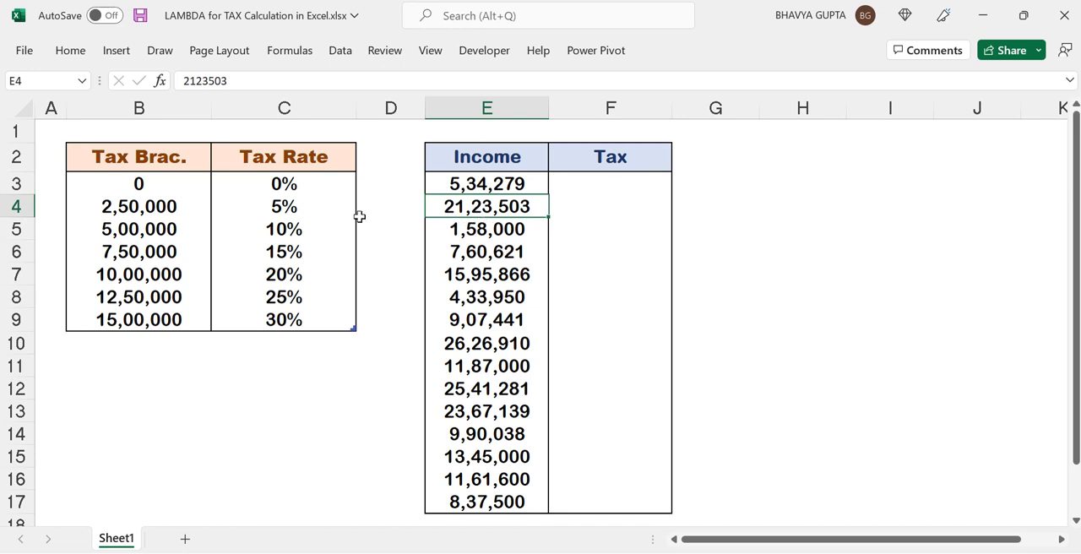
mouse_move(178, 206)
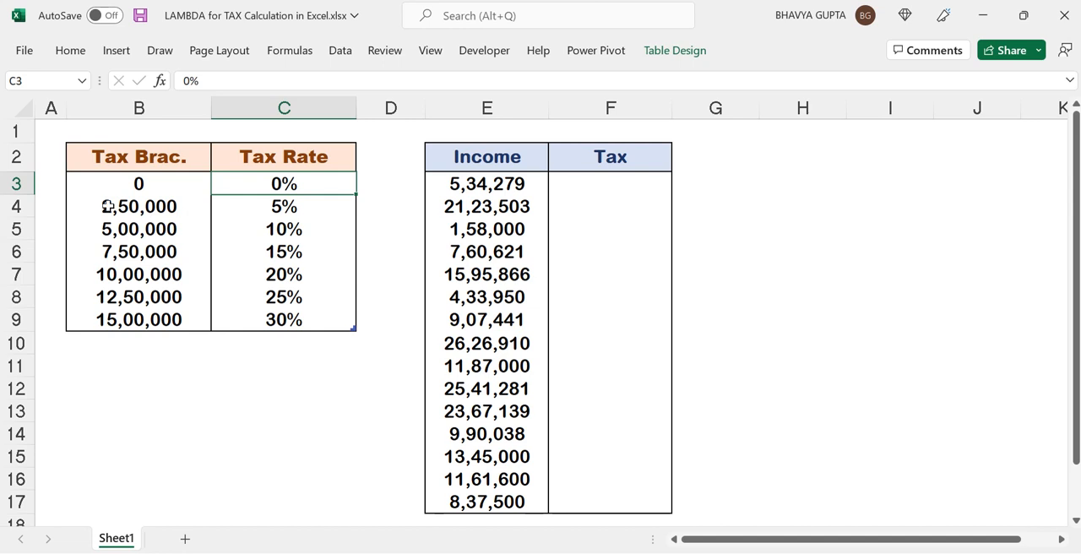
mouse_move(139, 230)
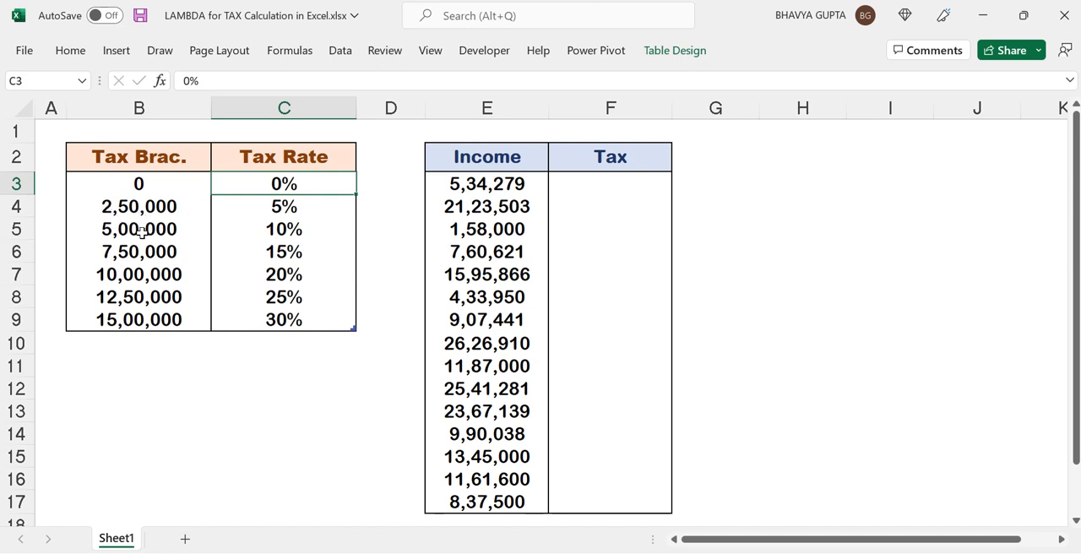
left_click(283, 206)
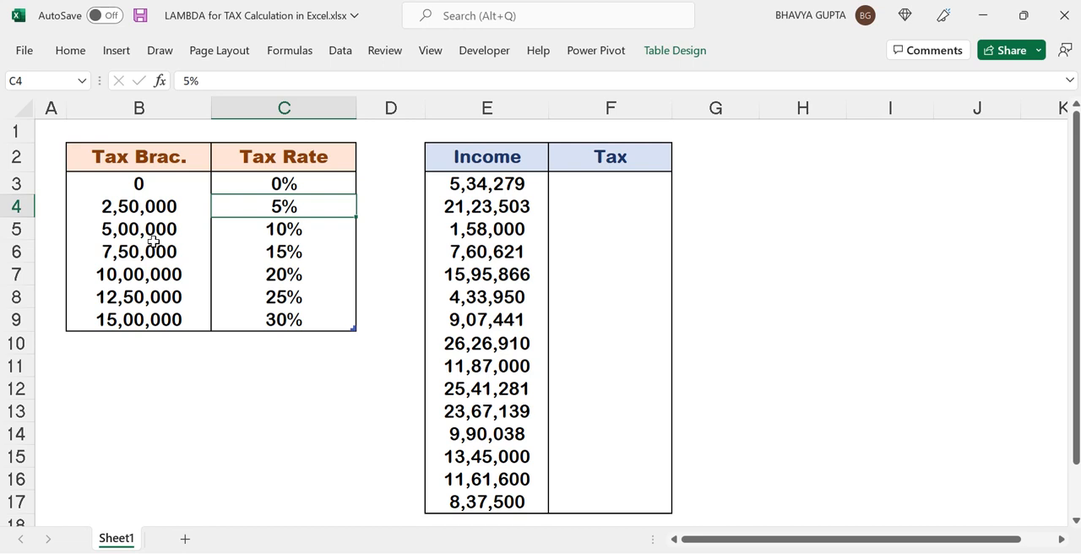
left_click(284, 229)
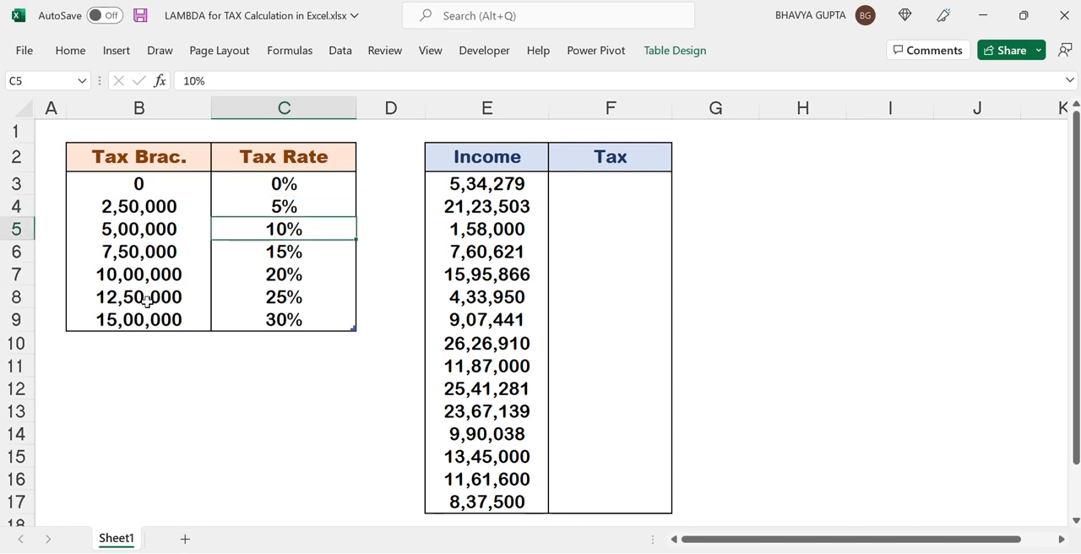
left_click(139, 319)
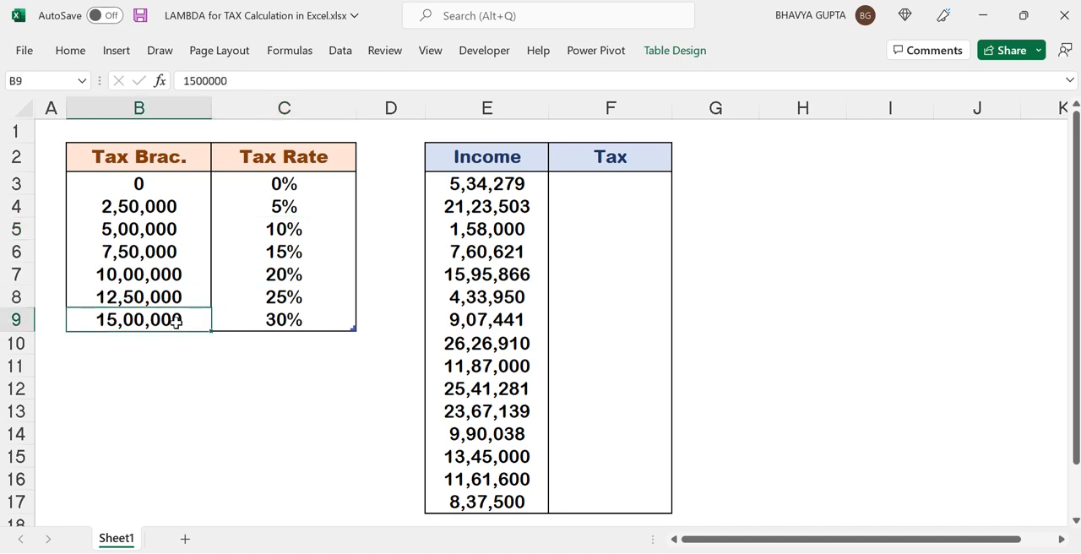
mouse_move(175, 320)
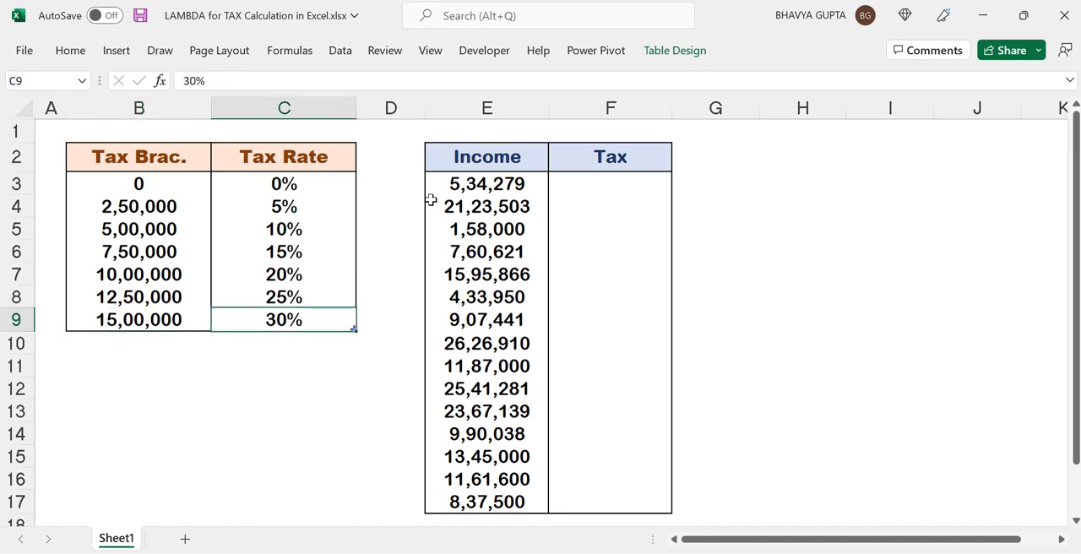
left_click(487, 206)
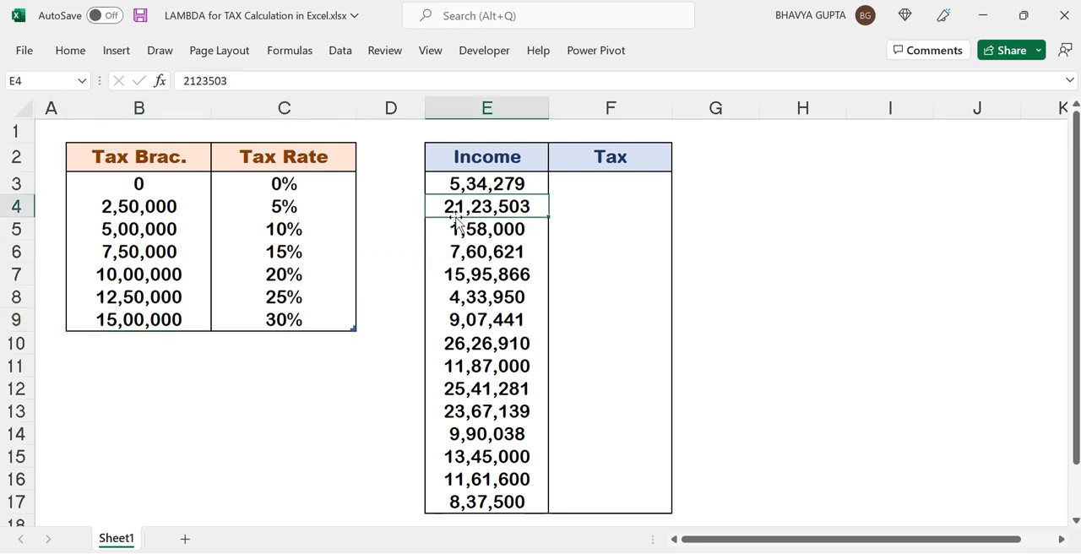
left_click(138, 320)
type("=")
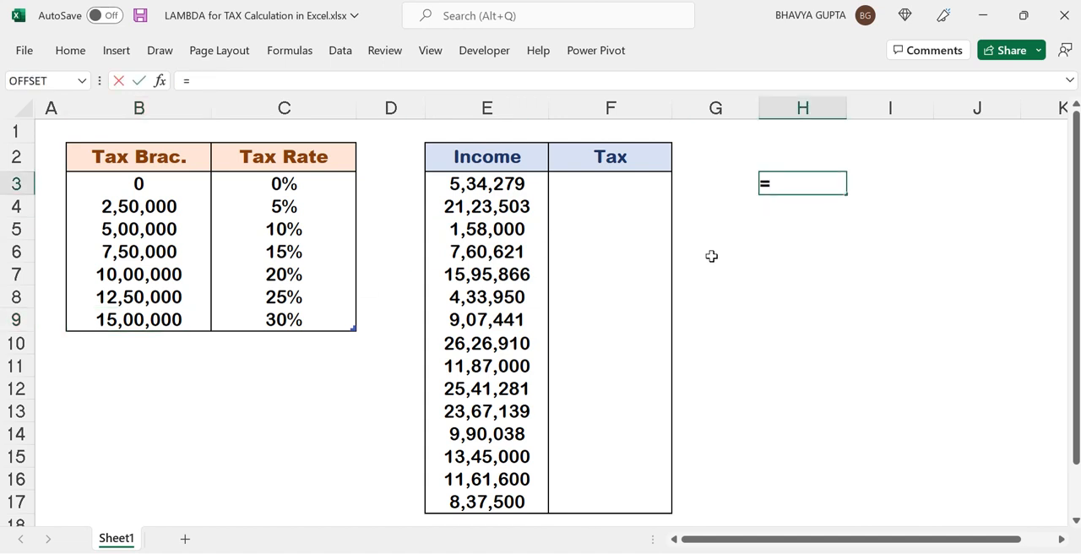
left_click(486, 206)
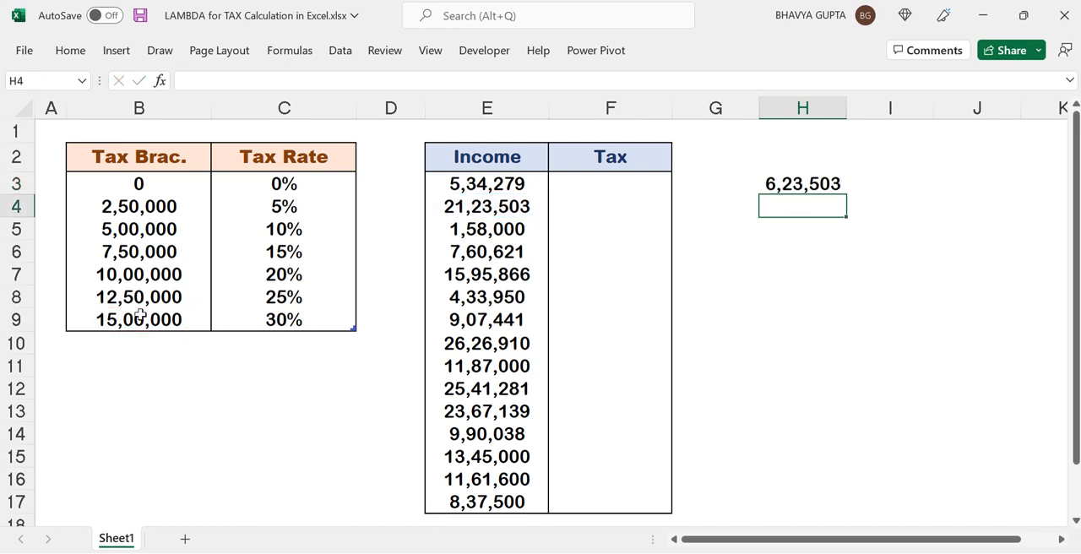
mouse_move(804, 206)
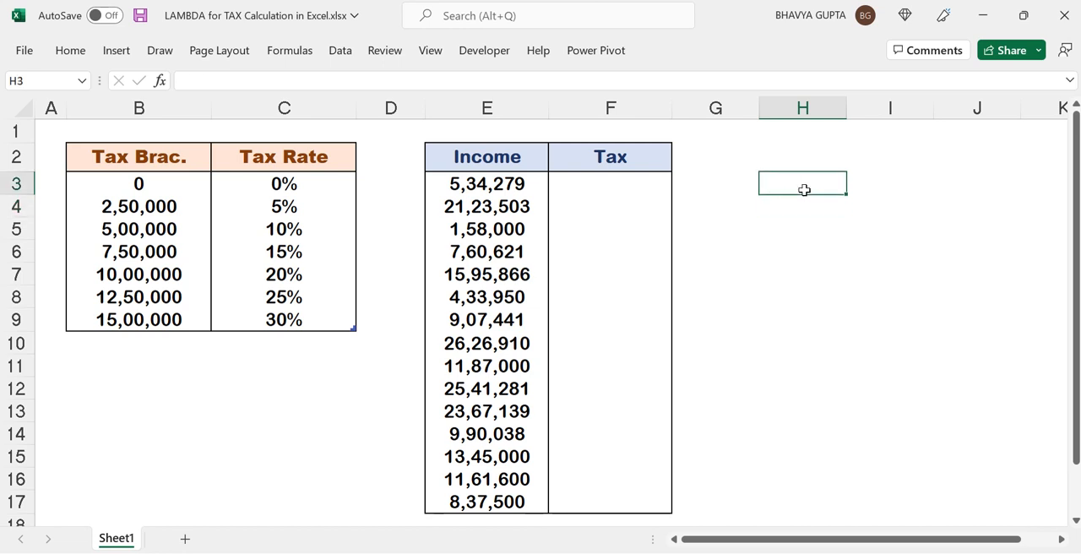
Step: Compute the first tax in F3 as =TaxCalc(Tax Brac., Tax Rate, E3), giving 15,927.90
left_click(610, 184)
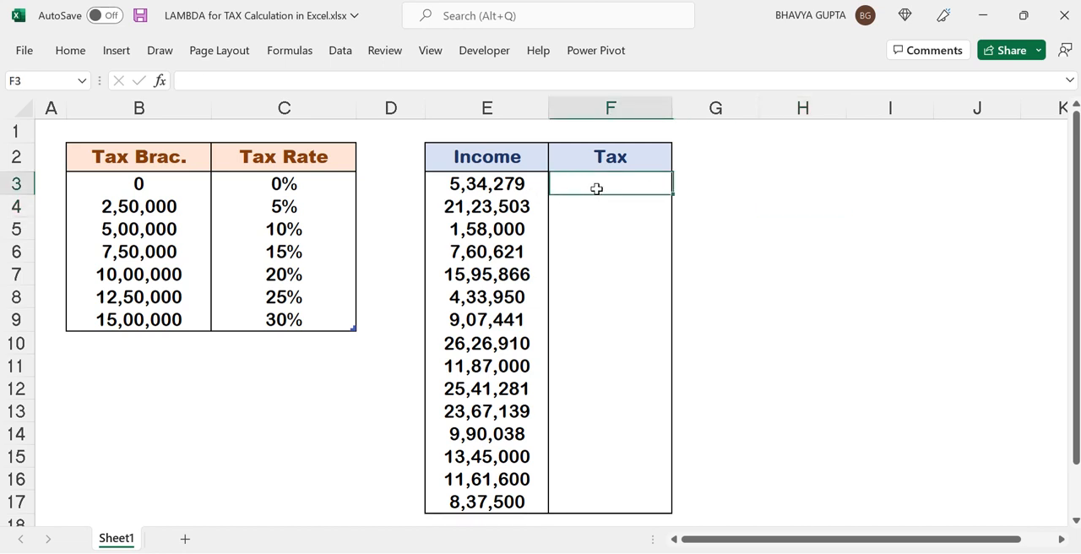
type("=t")
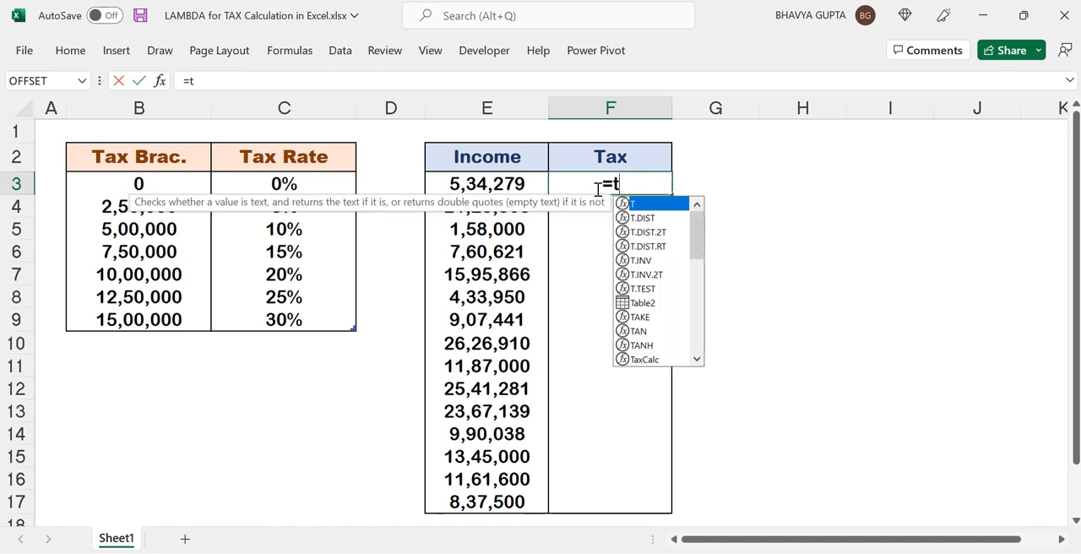
type("axCalc(")
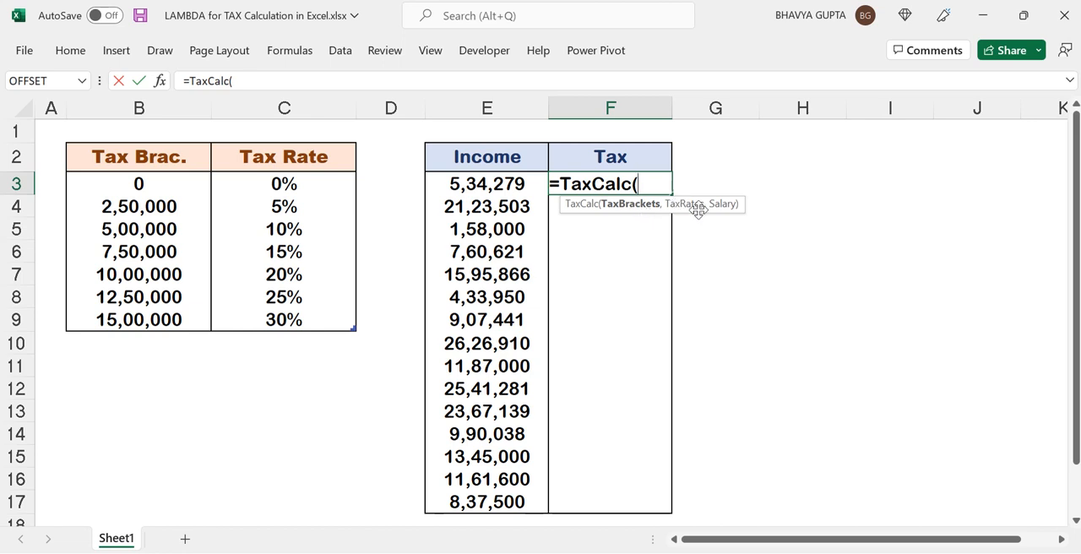
mouse_move(202, 190)
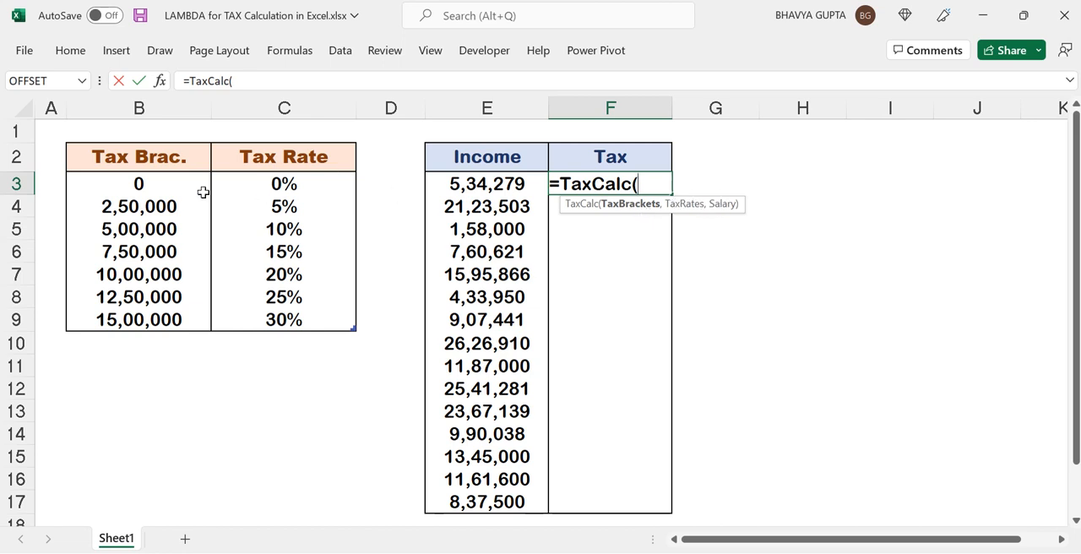
left_click_drag(138, 183, 138, 320)
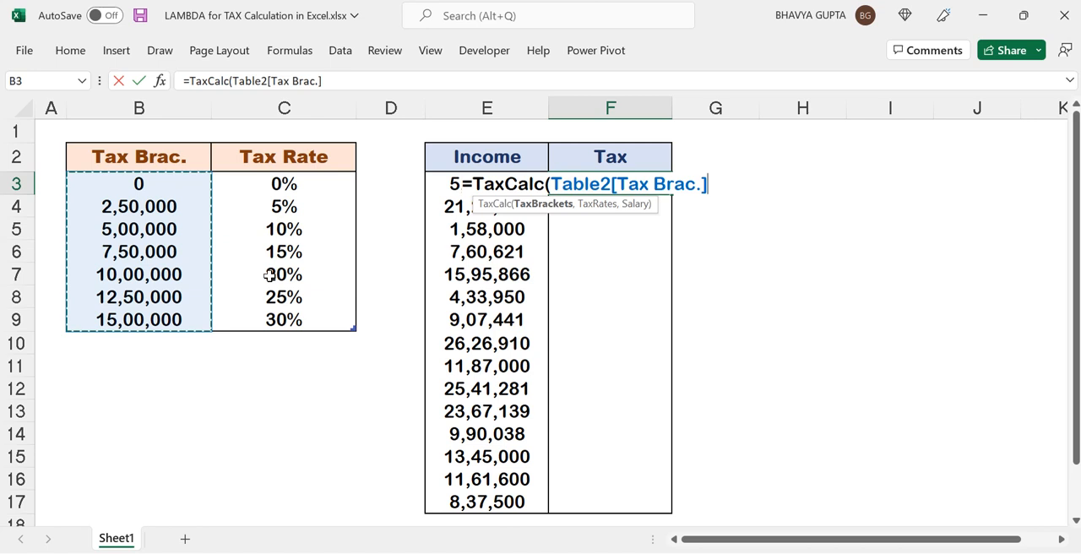
type("],Table2[Tax Rate]")
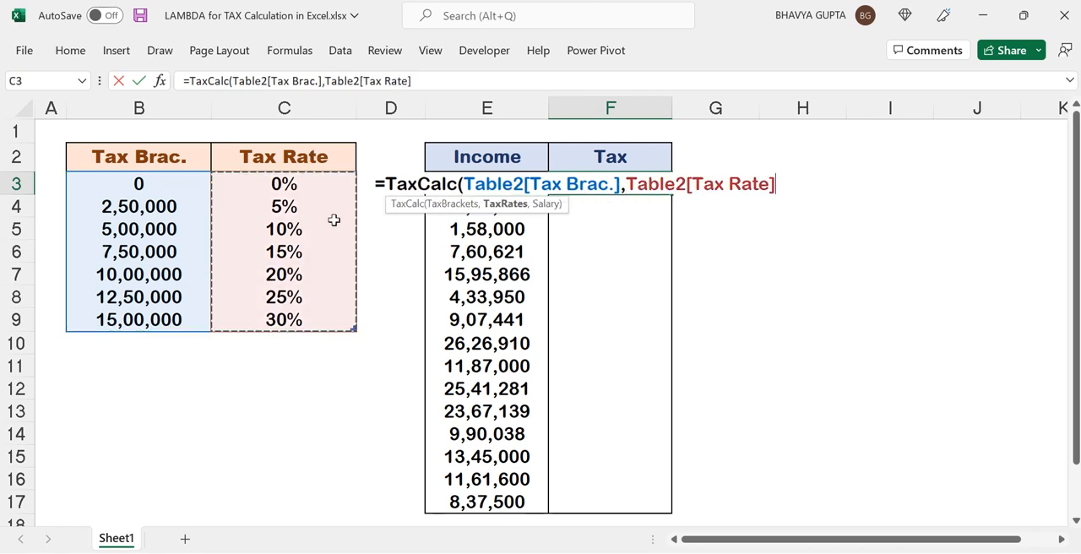
type(",E3")
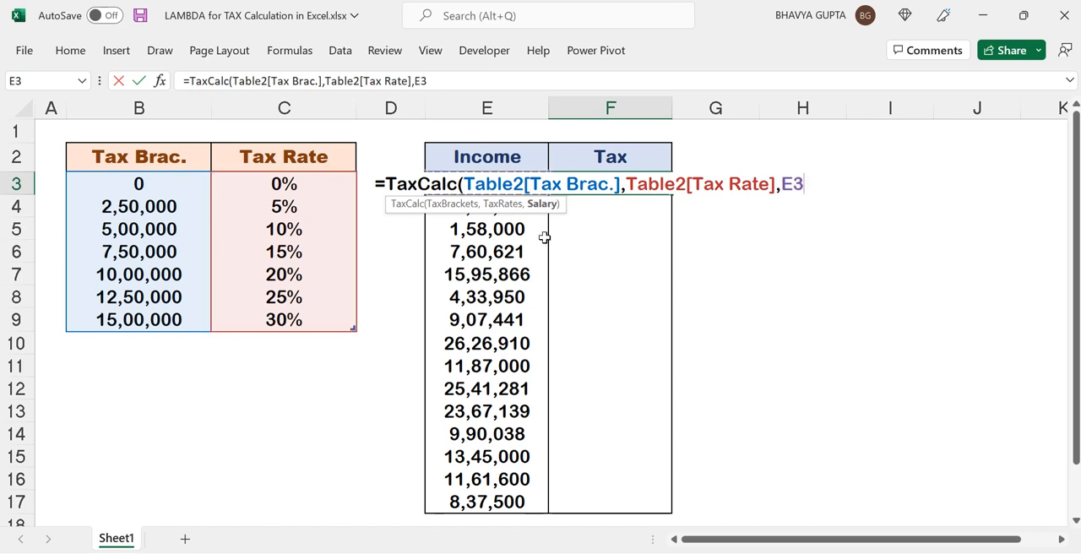
key("Enter")
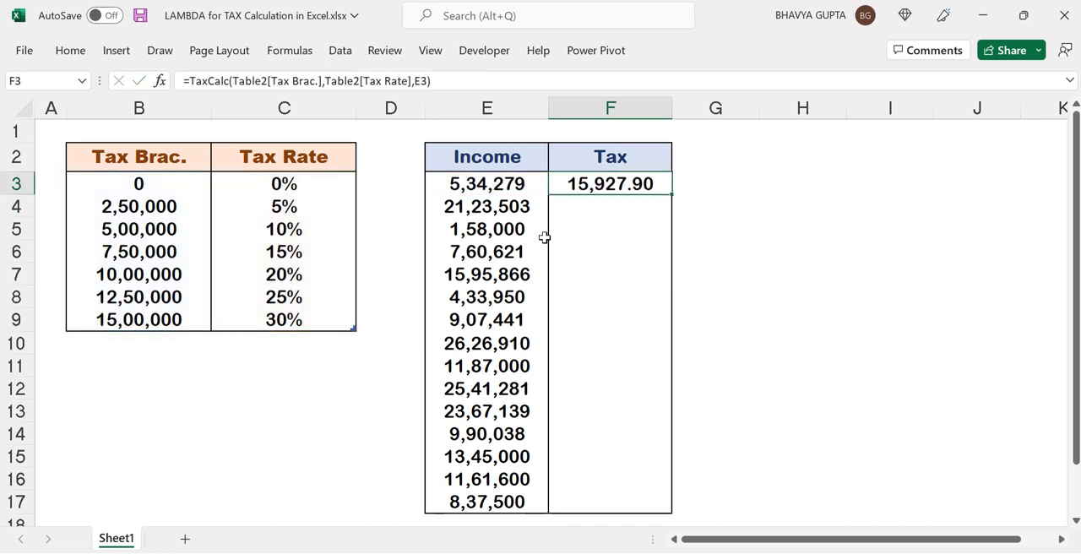
mouse_move(598, 196)
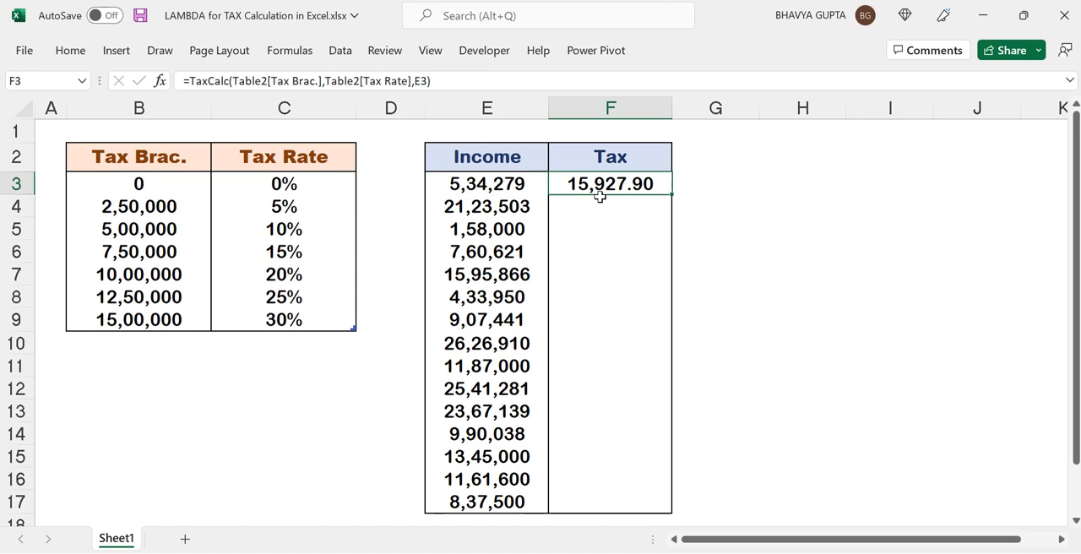
mouse_move(619, 203)
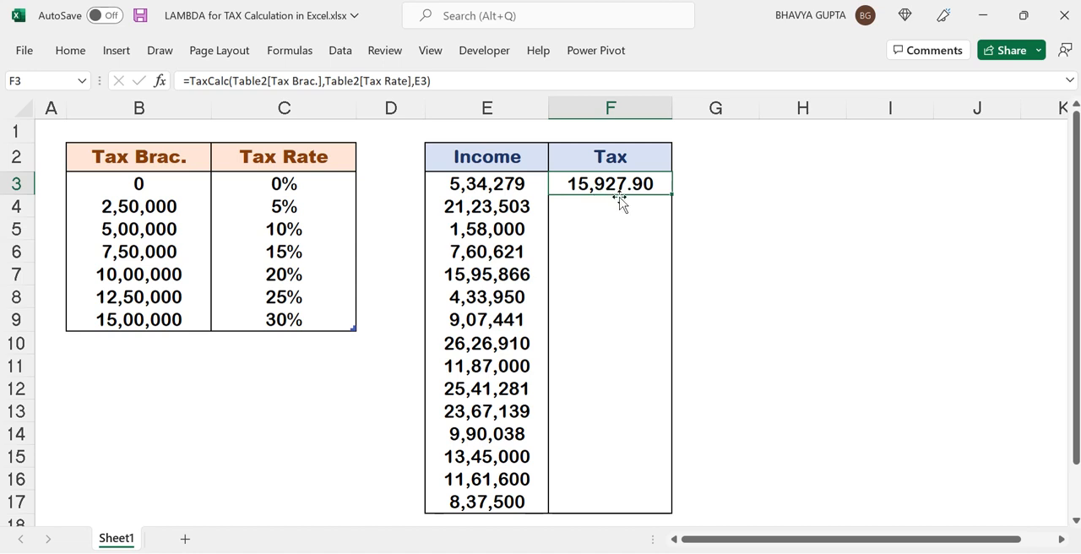
mouse_move(513, 182)
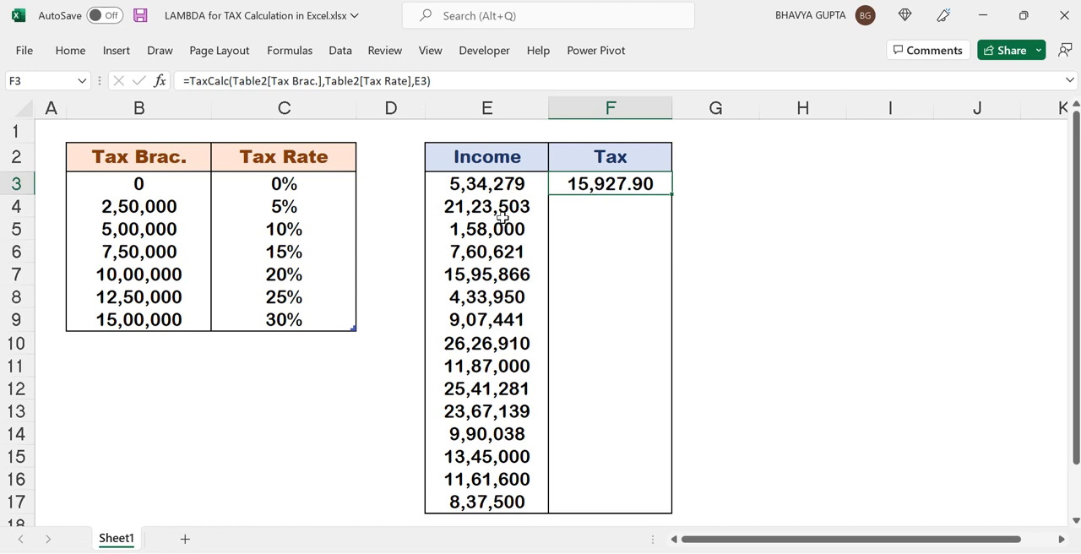
Step: Rewrite F3 as =BYROW(E3:E17,LAMBDA(x,TaxCalc(Tax Brac.,Tax Rate,x))) so every income gets its tax
double_click(610, 182)
type("BYROW(")
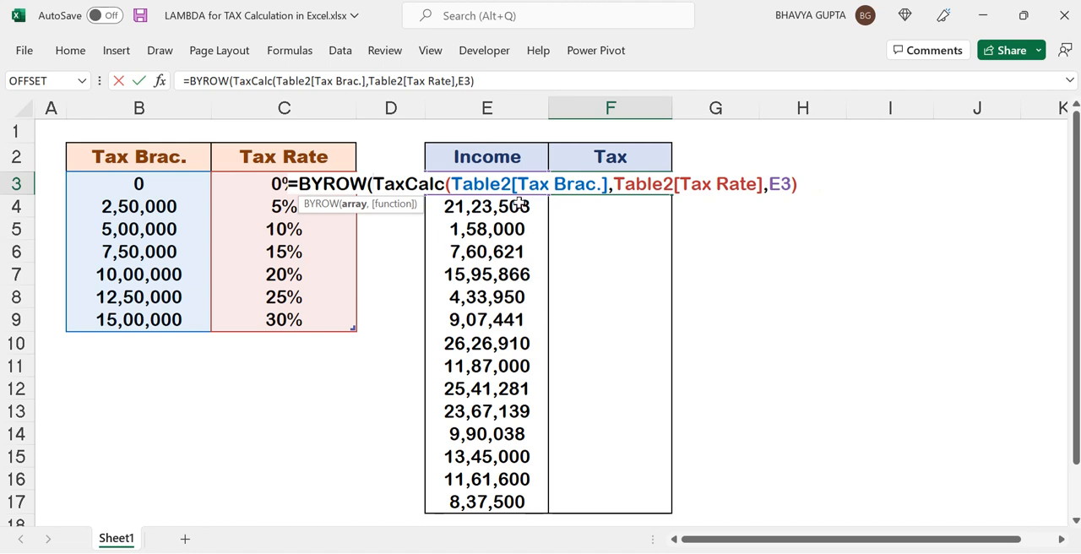
type("E3:E17,")
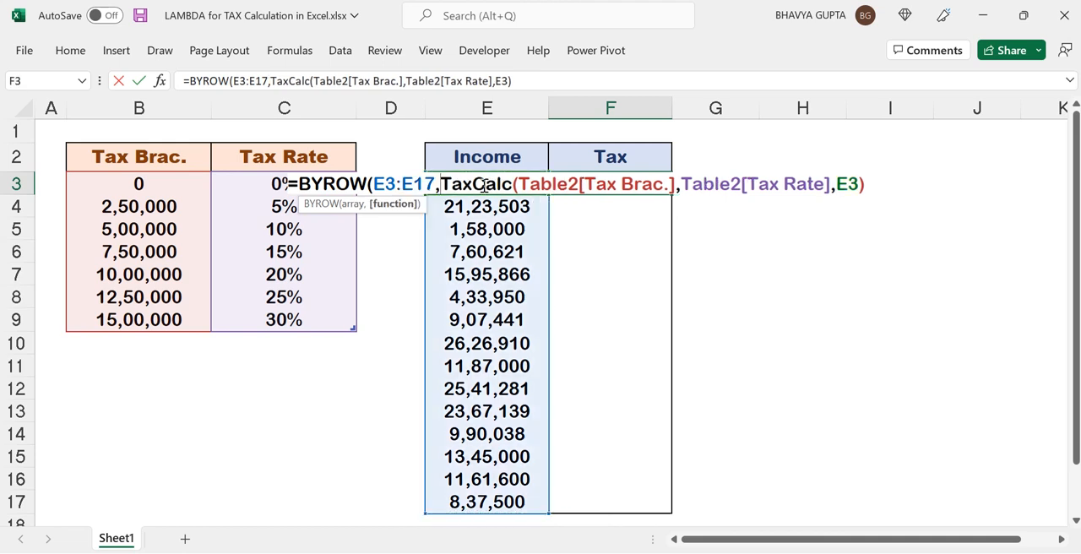
type("LAMBDA(")
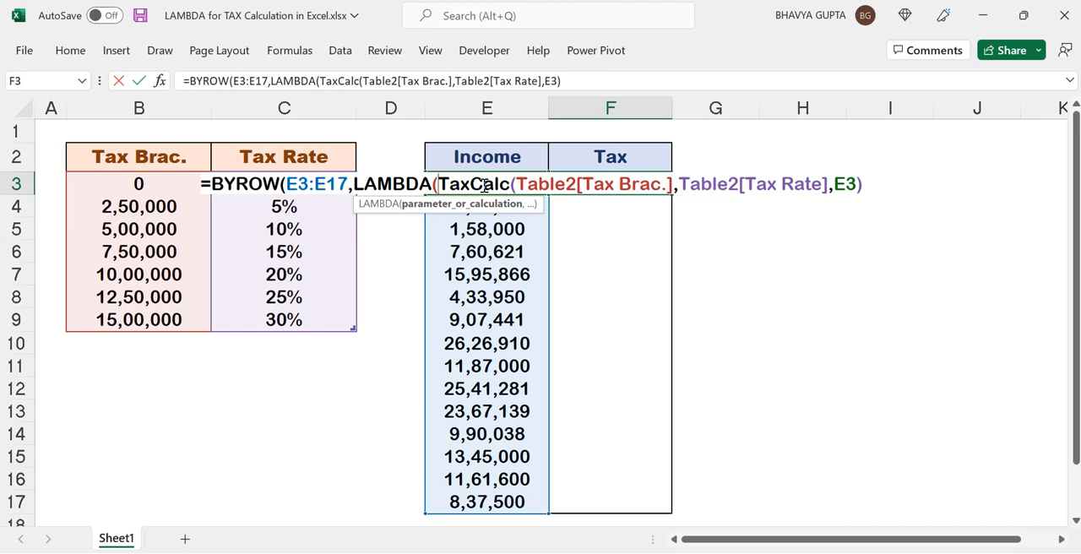
type("x,")
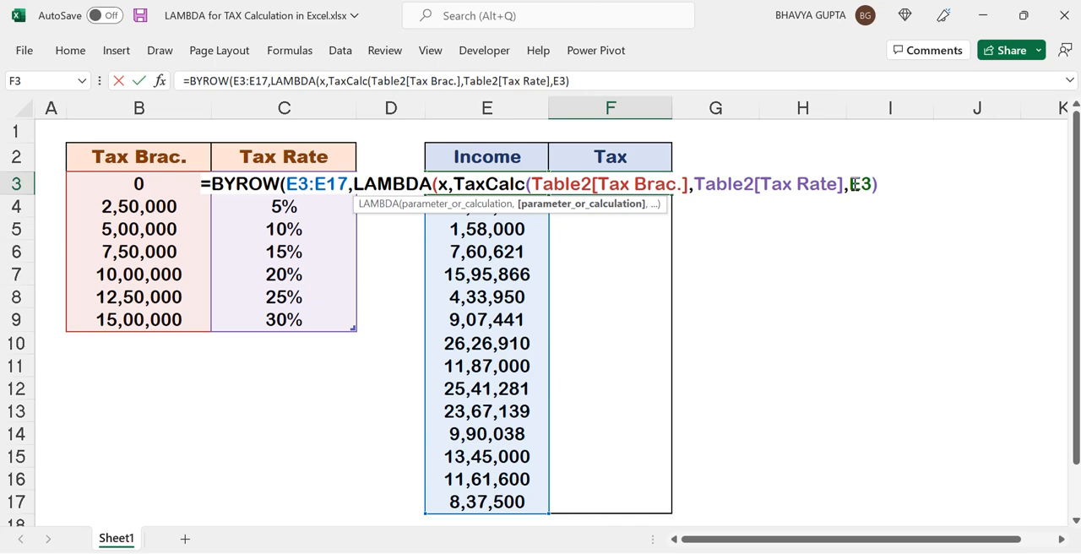
type("x")
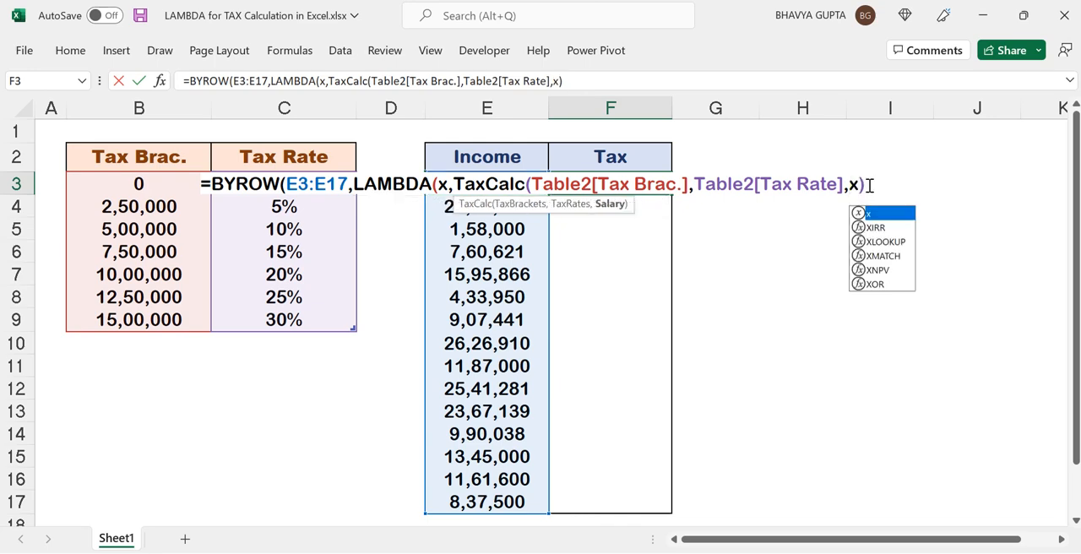
type("))")
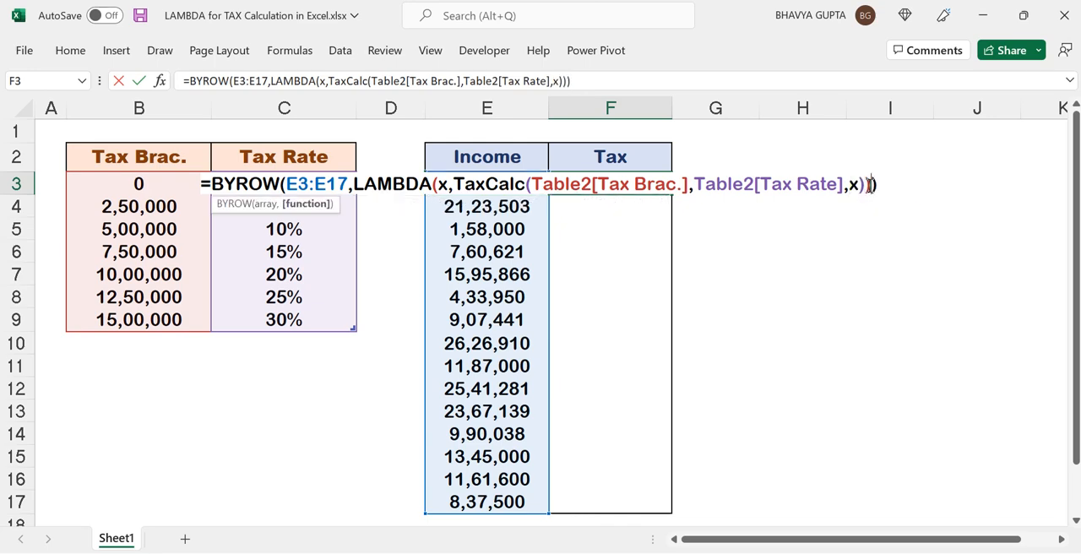
key("Enter")
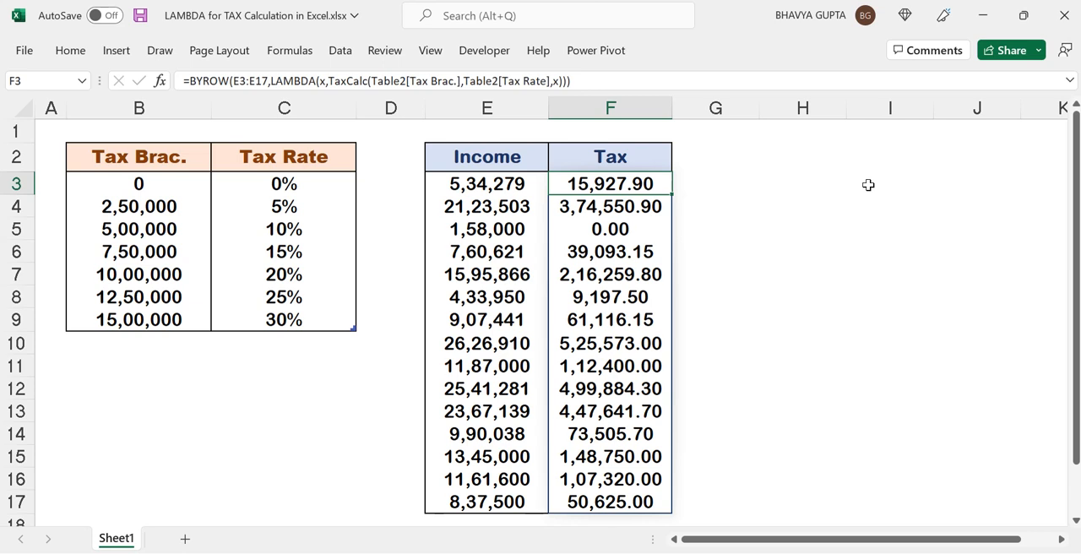
mouse_move(488, 156)
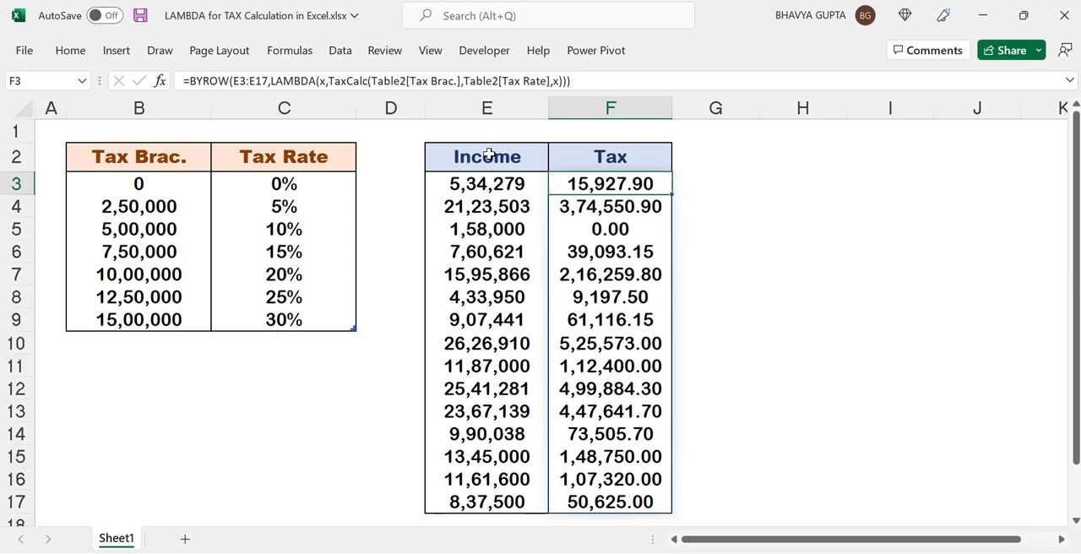
Step: View the TaxCalc LAMBDA definition in the Advanced Formula Environment, then close it
left_click(75, 51)
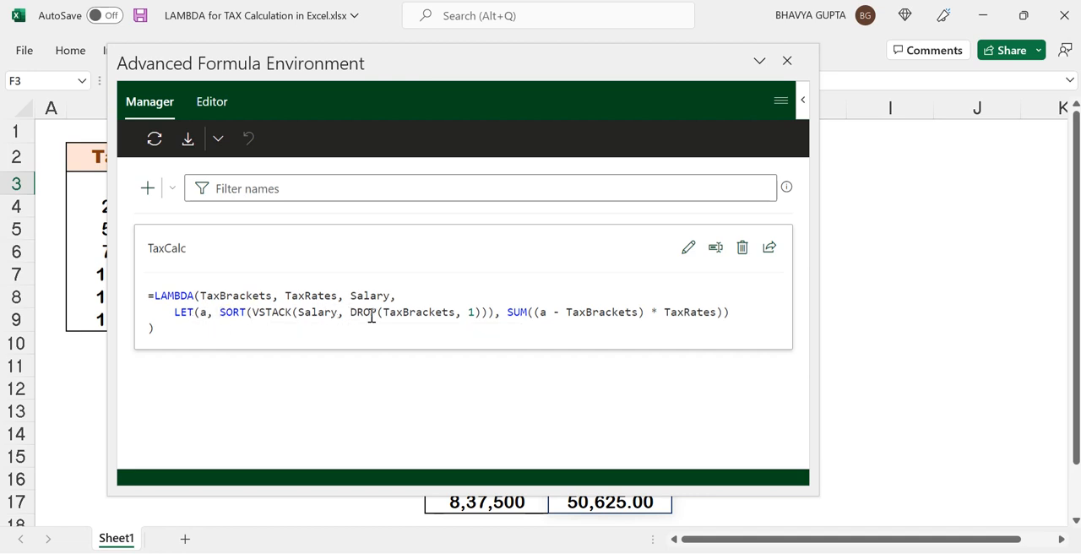
mouse_move(515, 327)
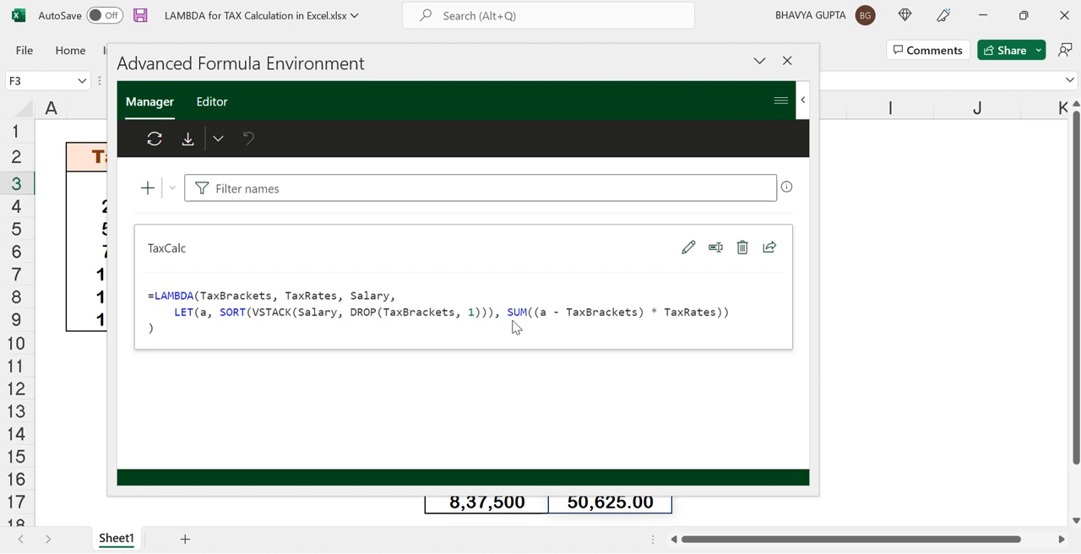
left_click(787, 61)
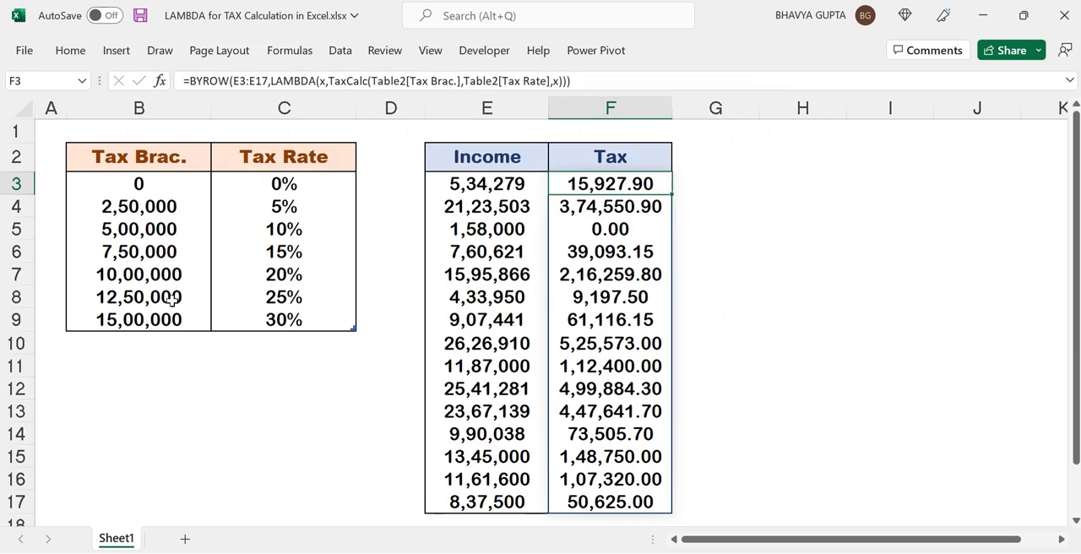
mouse_move(341, 292)
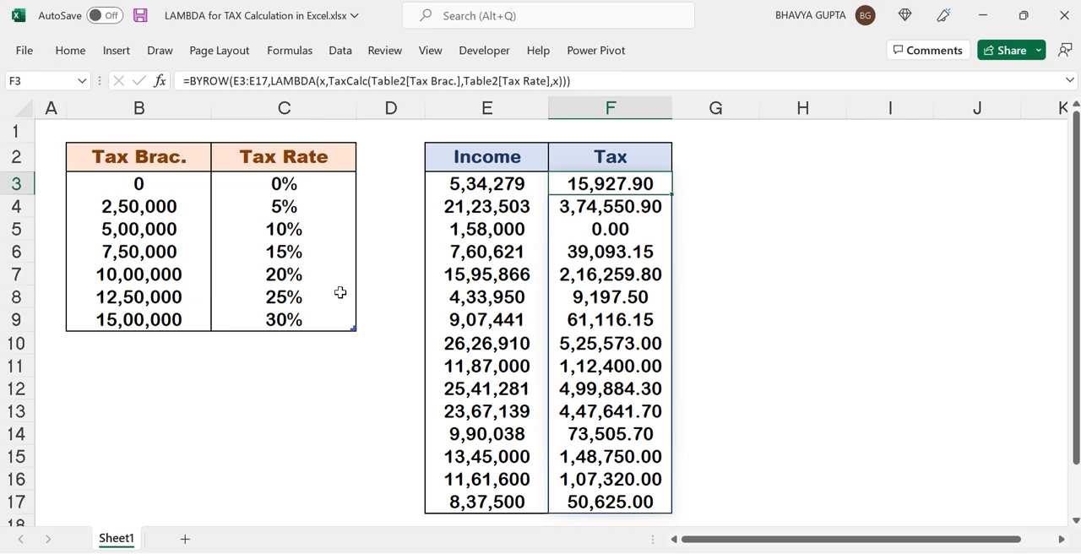